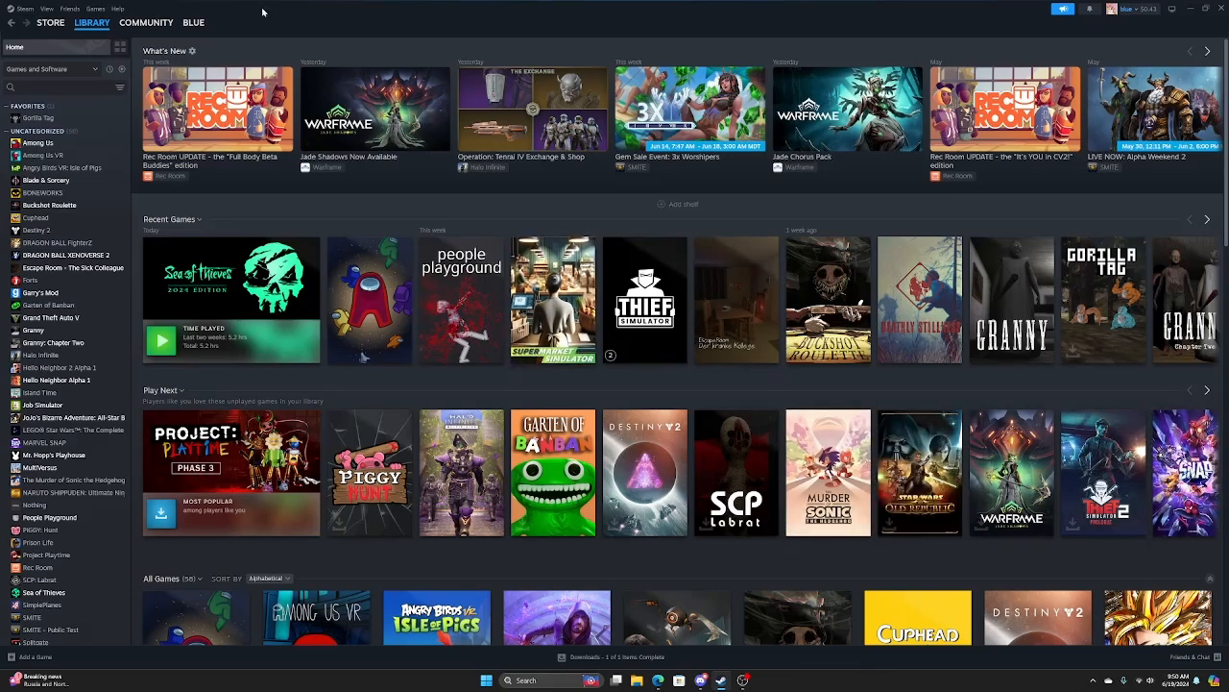
mouse_move(228, 33)
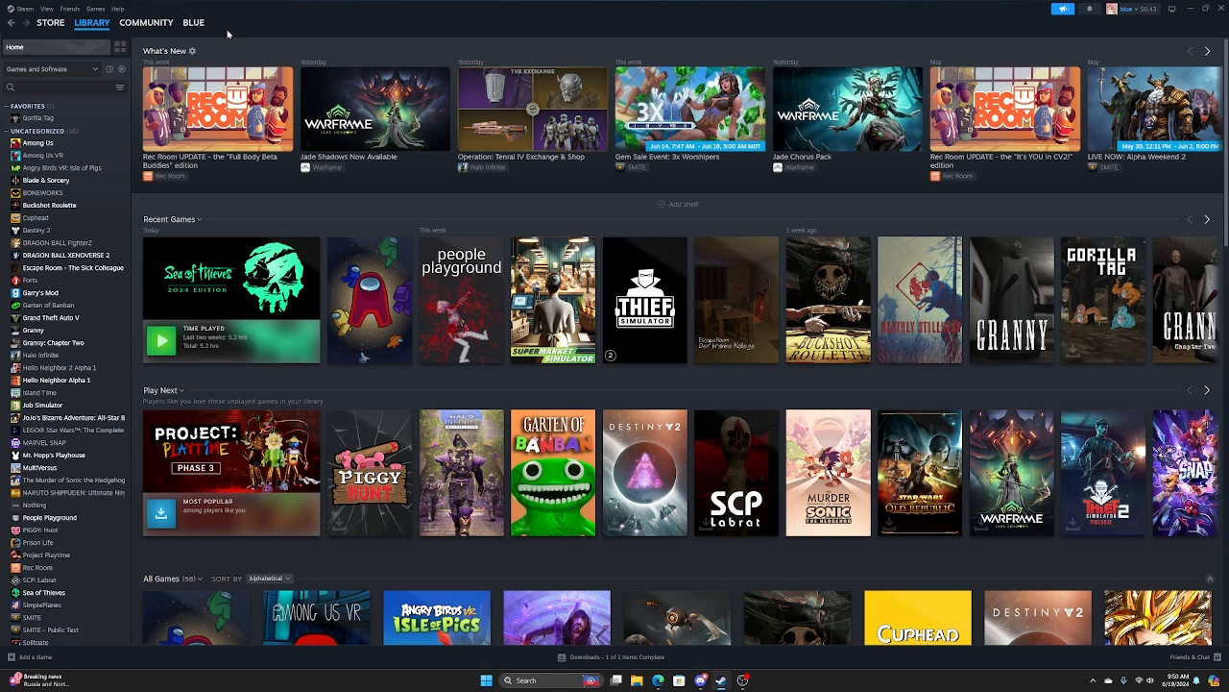
Open the profile name dropdown in Steam's top navigation bar
click(193, 22)
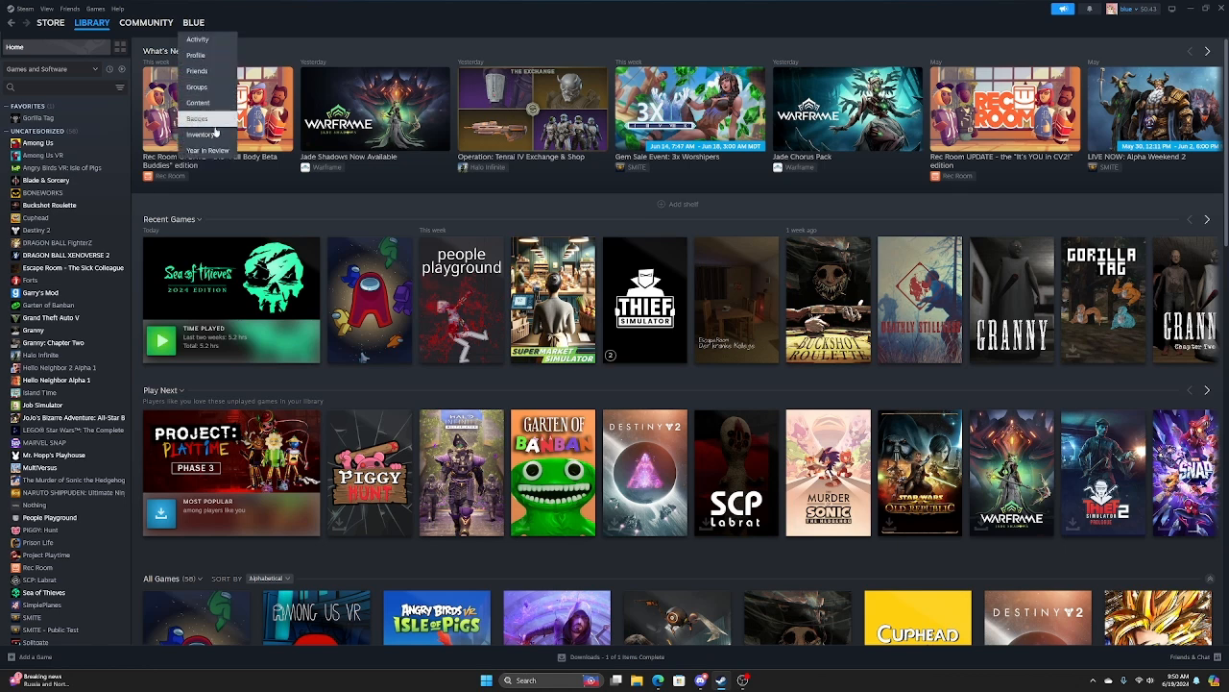
Go to Inventory and show the Steam items tab with 226 Gems
click(198, 134)
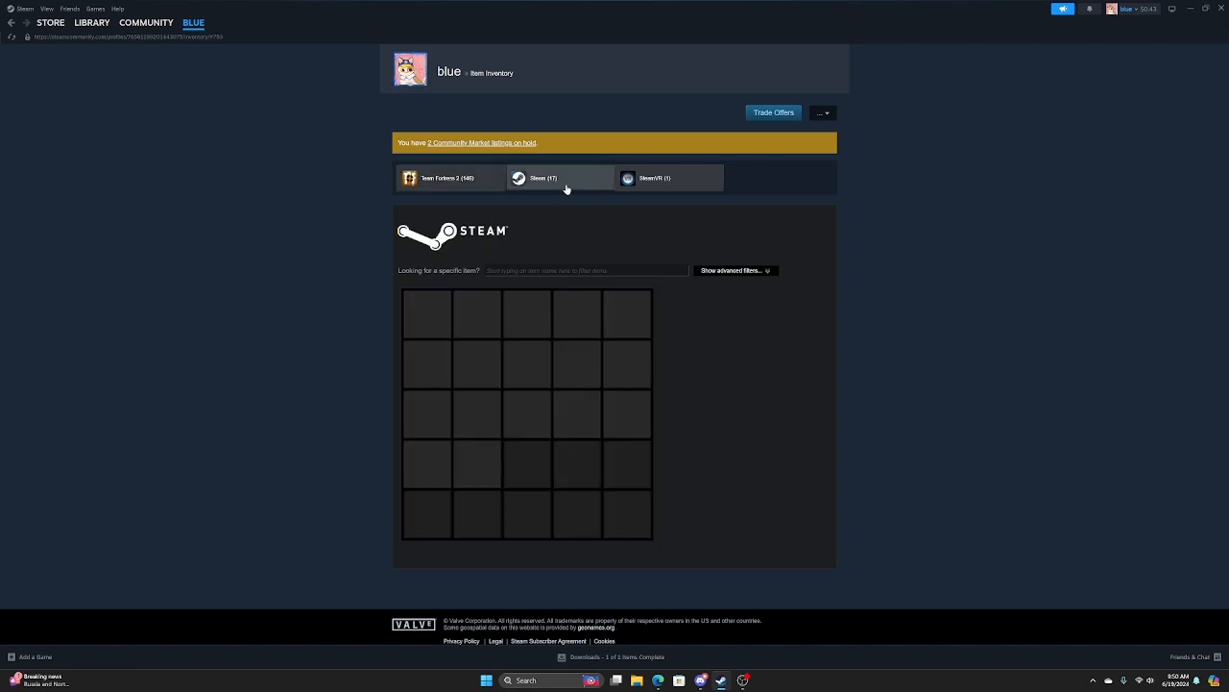
click(543, 177)
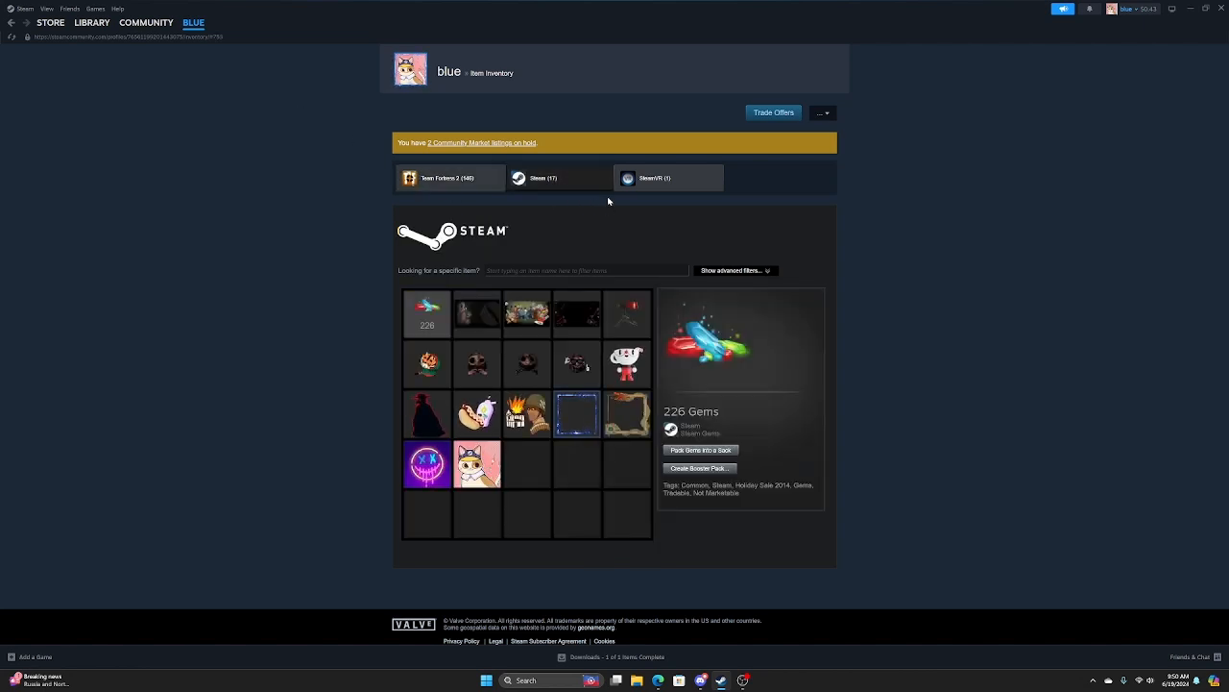
mouse_move(559, 231)
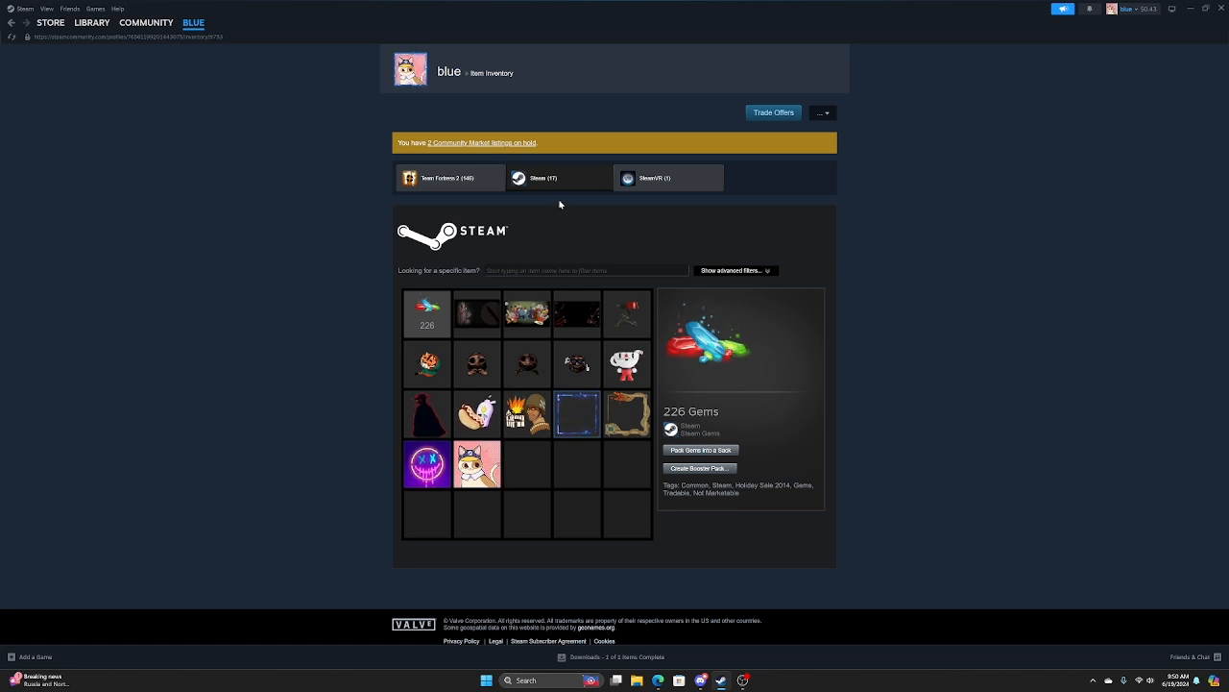
mouse_move(494, 203)
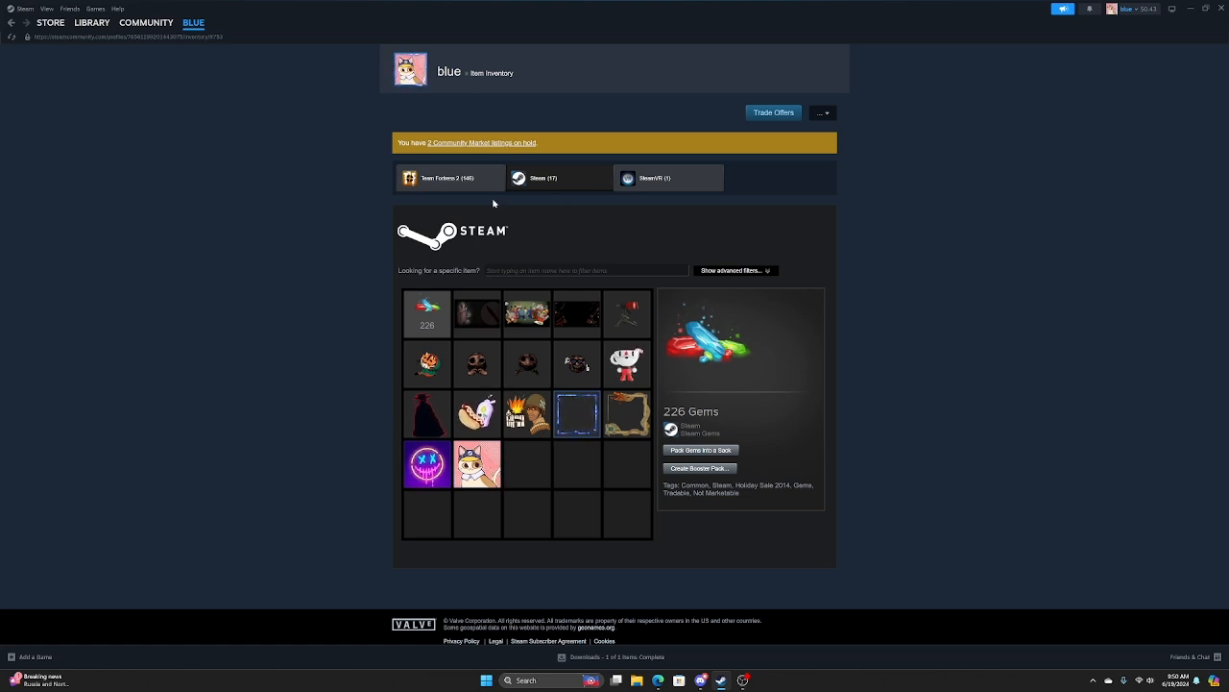
Show Team Fortress 2 items, page forward, then return to page 1
click(449, 178)
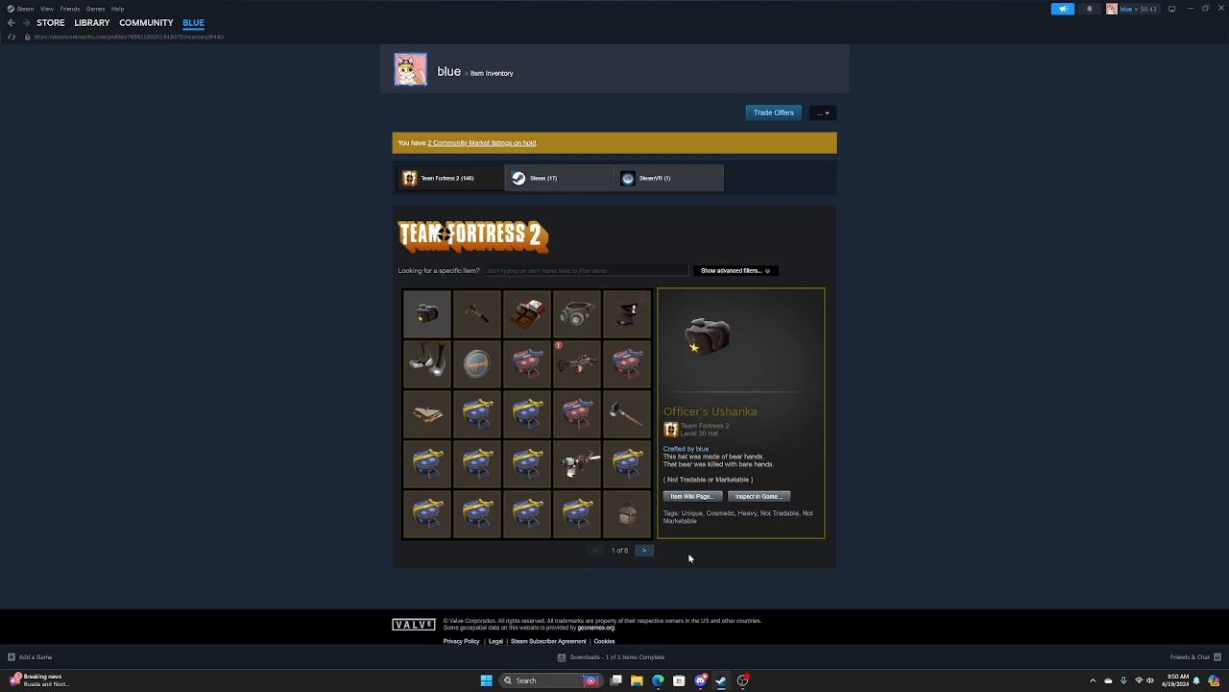
click(643, 550)
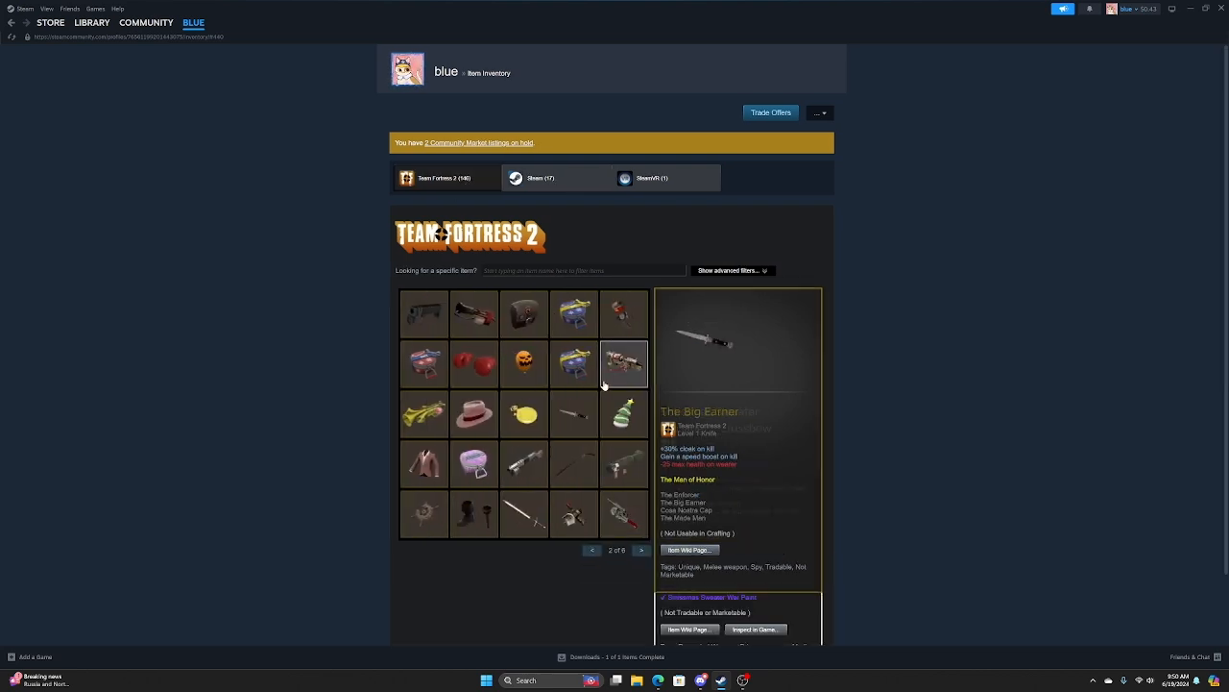
click(641, 549)
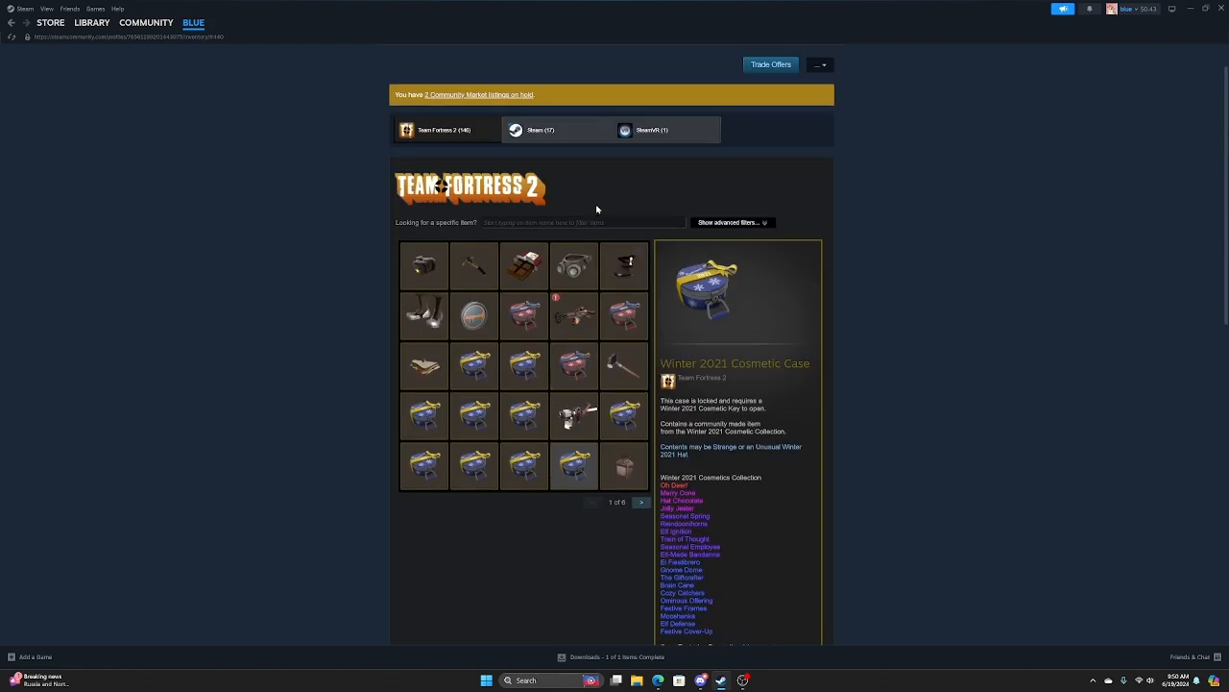
mouse_move(501, 104)
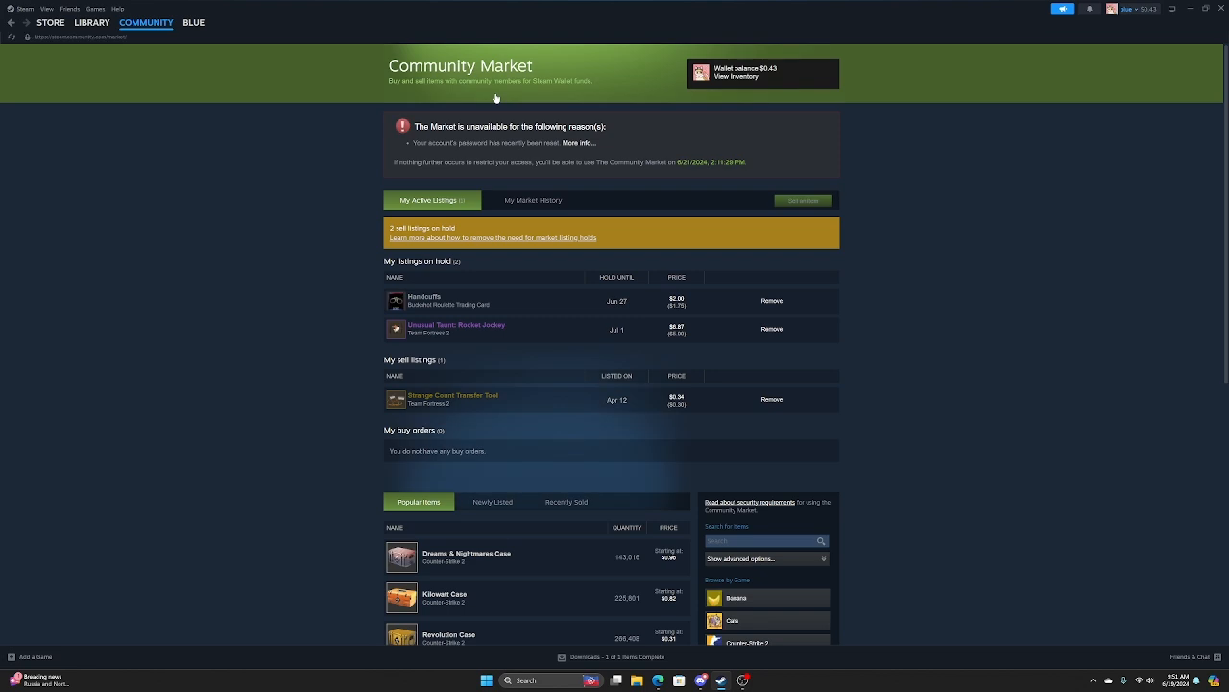
mouse_move(691, 471)
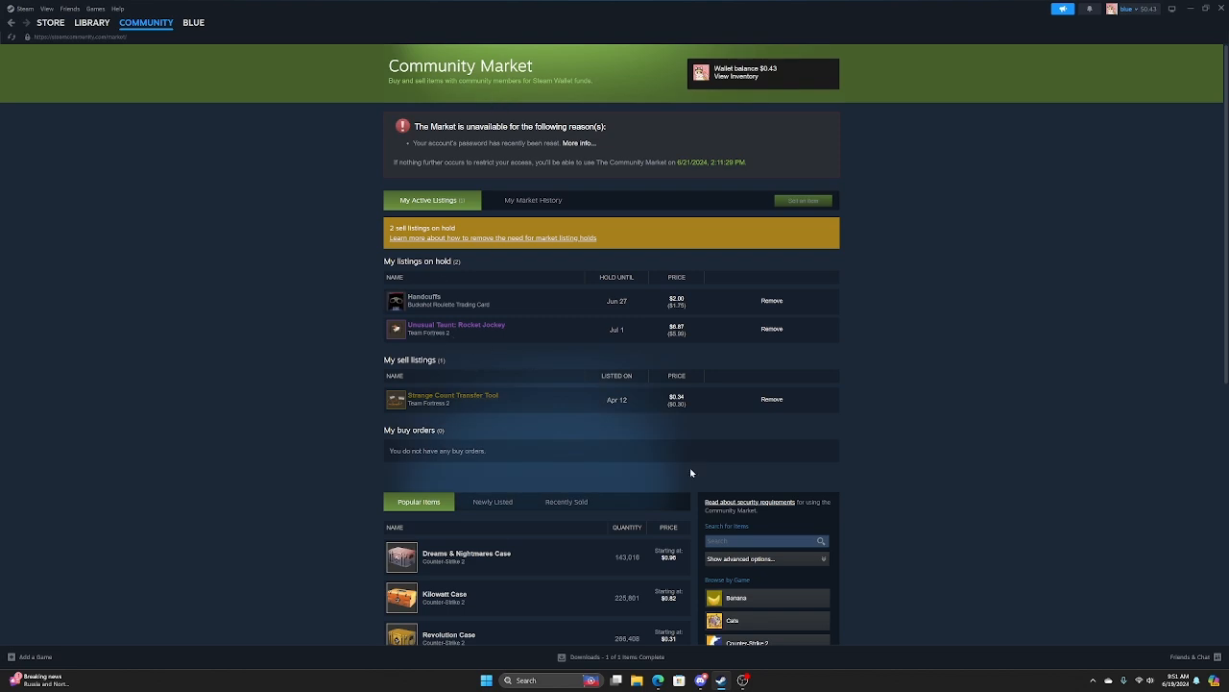
mouse_move(754, 679)
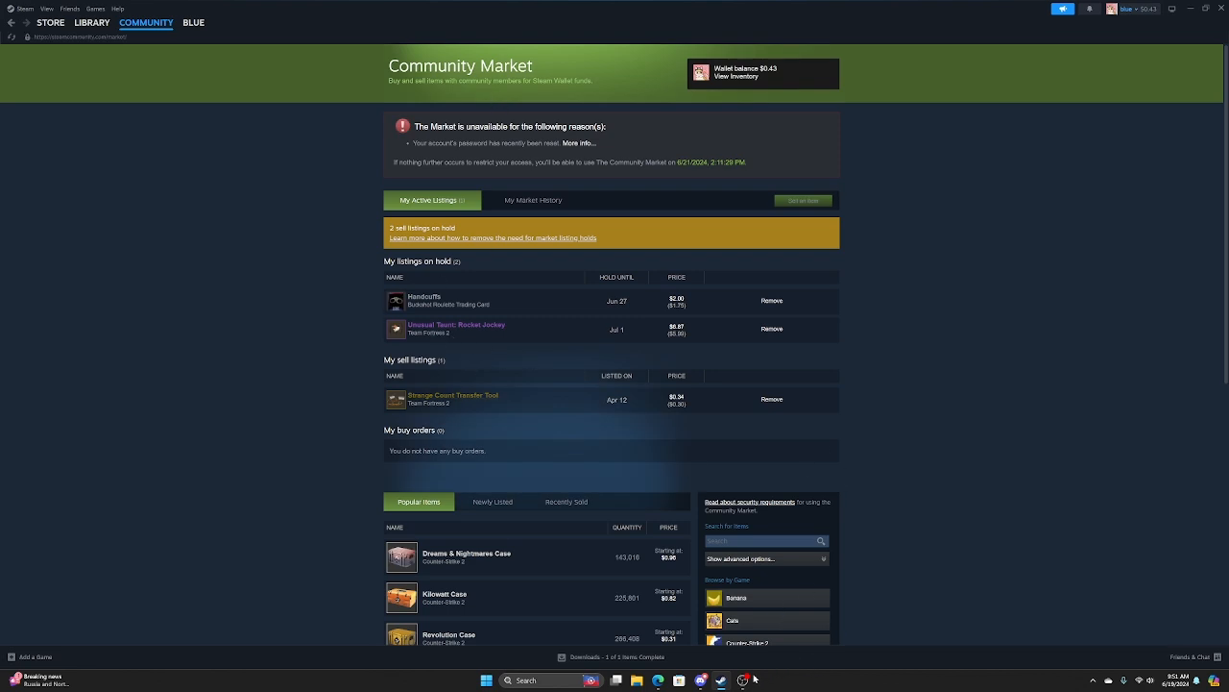